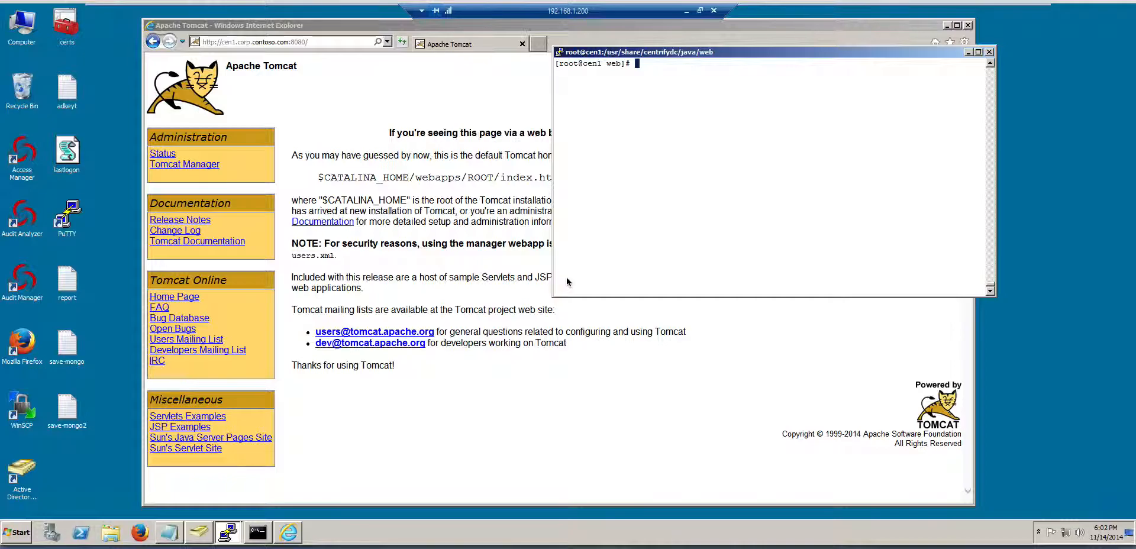
{"action": "mouse_move", "coordinate": [772, 129]}
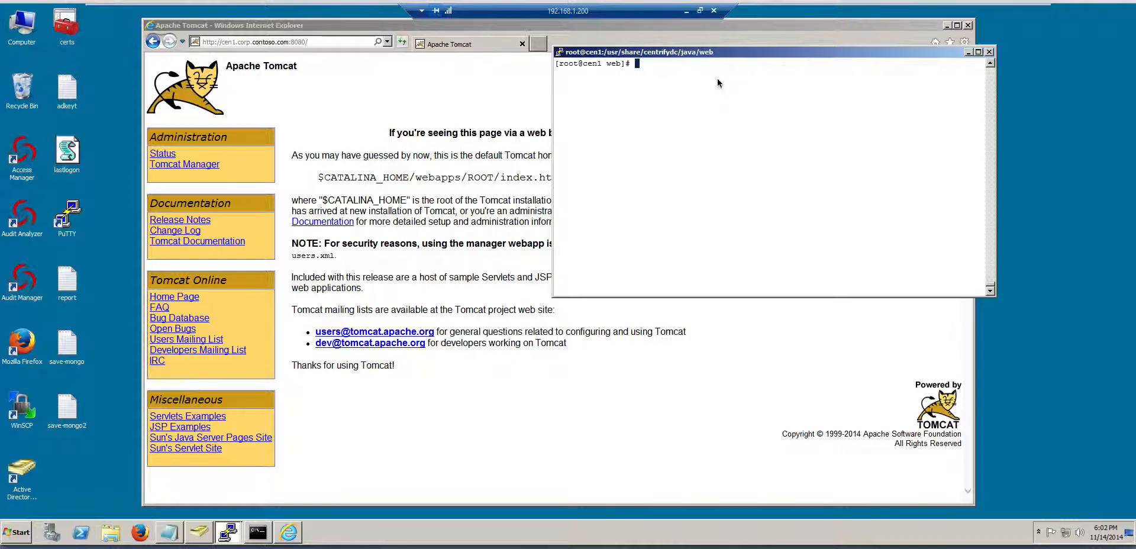
{"action": "mouse_move", "coordinate": [569, 274]}
{"action": "type", "text": "ll"}
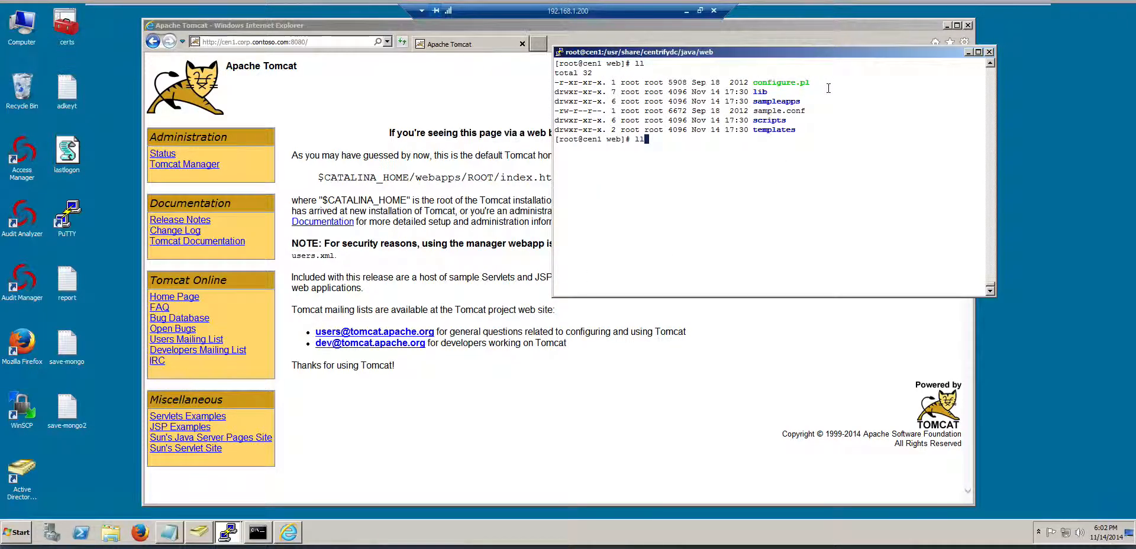
Launch the Centrify DirectControl ./configure.pl script in the terminal
{"action": "type", "text": ".c"}
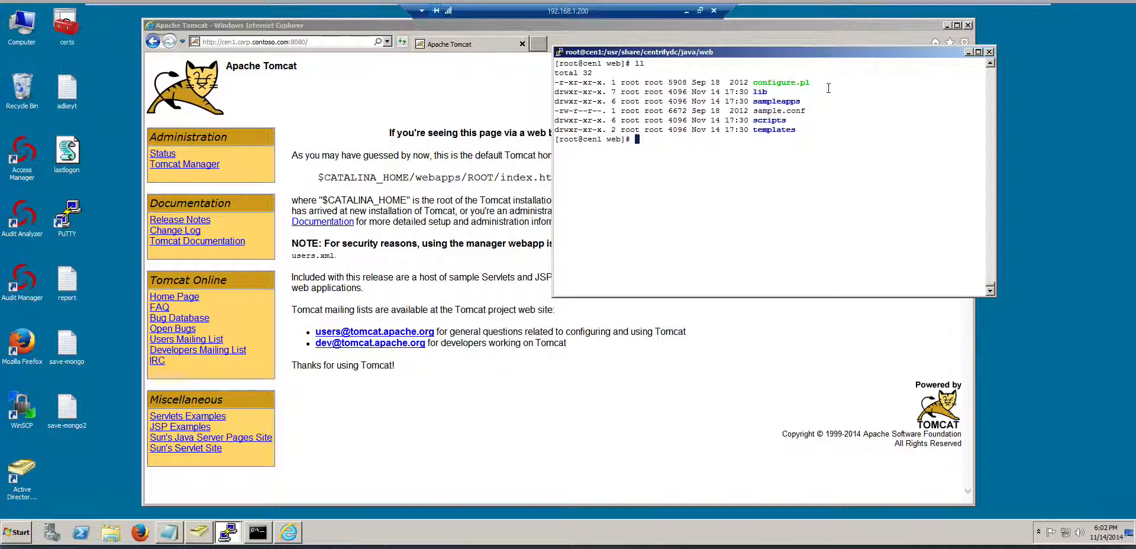
{"action": "type", "text": "./configure.pl"}
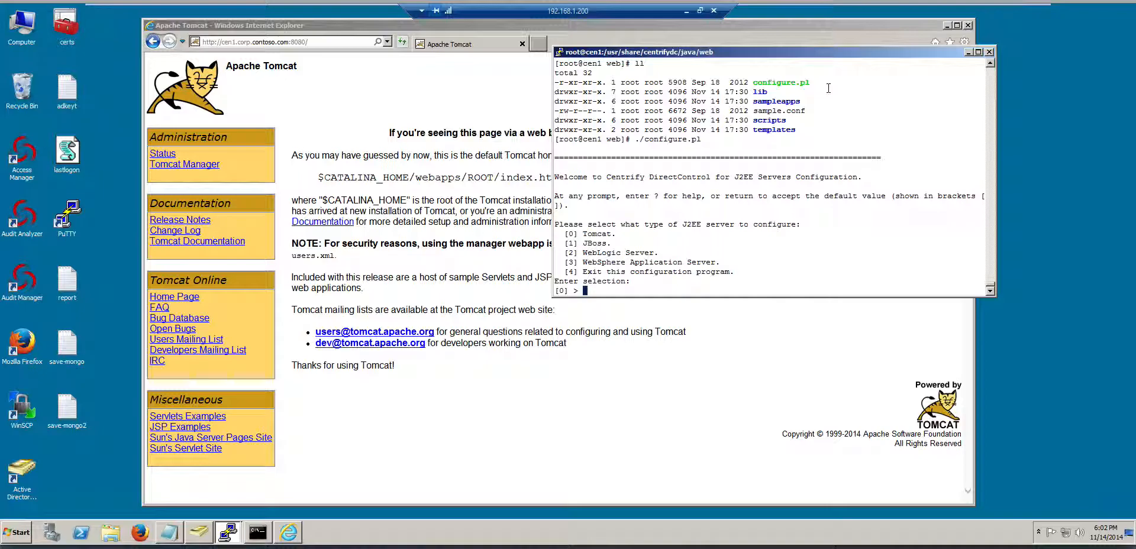
Choose Tomcat full configuration and accept the default Java SDK directory
{"action": "type", "text": "0"}
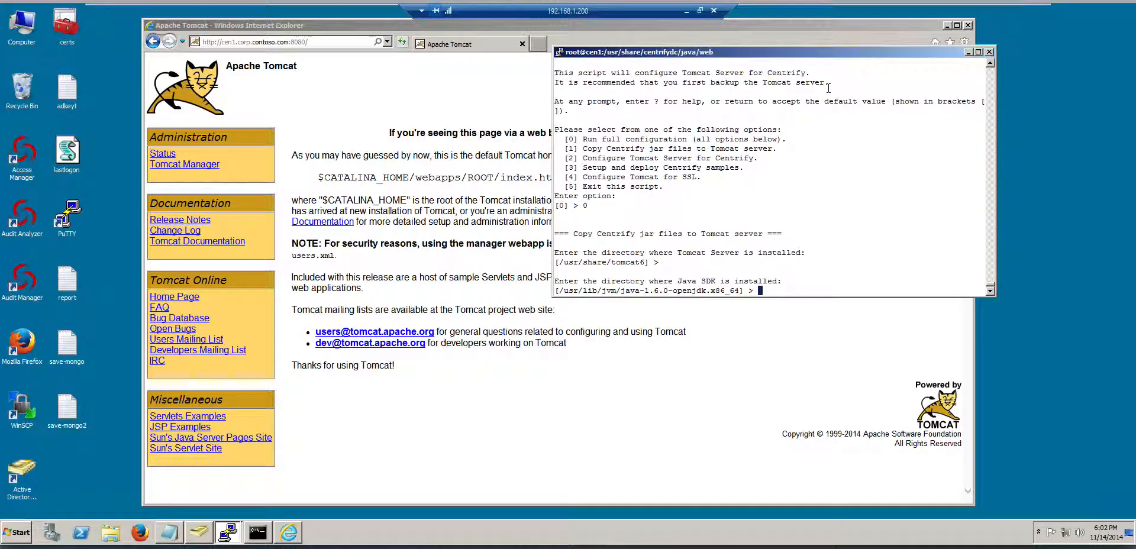
{"action": "key", "text": "Return"}
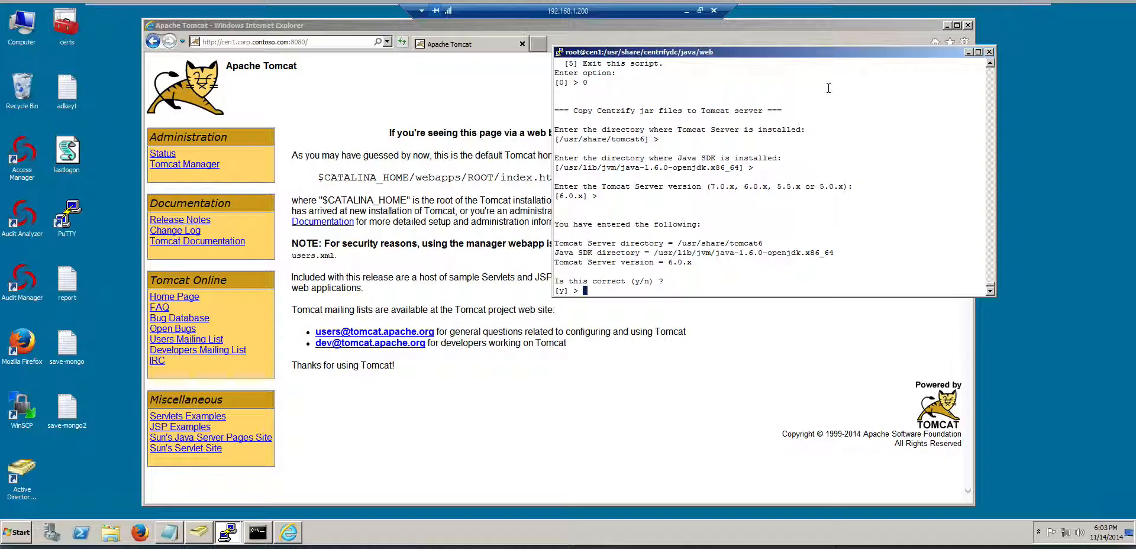
Confirm the Tomcat 6 and Java SDK settings, then decline the ADFS samples setup
{"action": "type", "text": "y"}
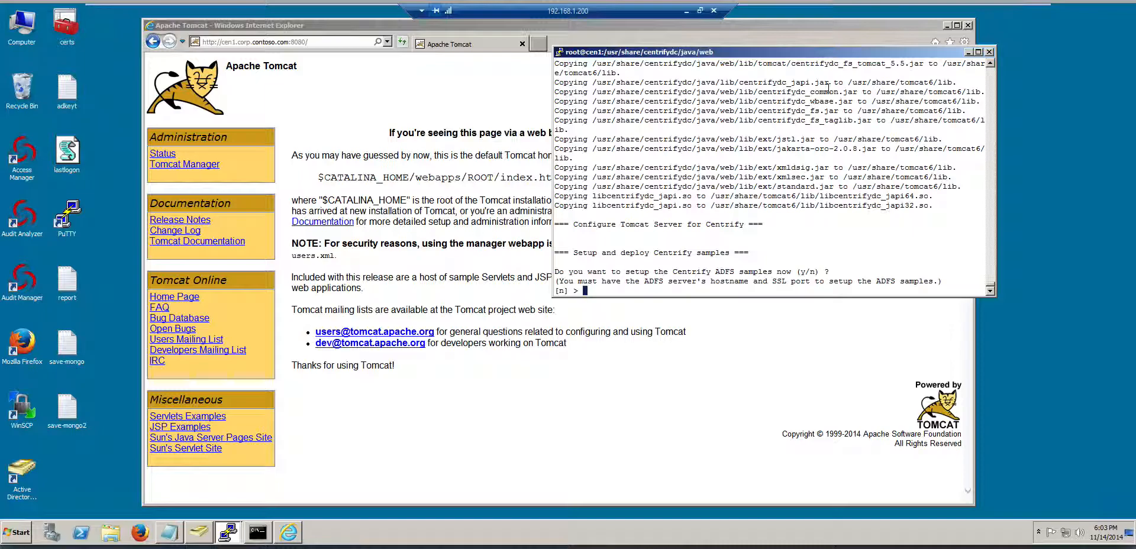
{"action": "type", "text": "n"}
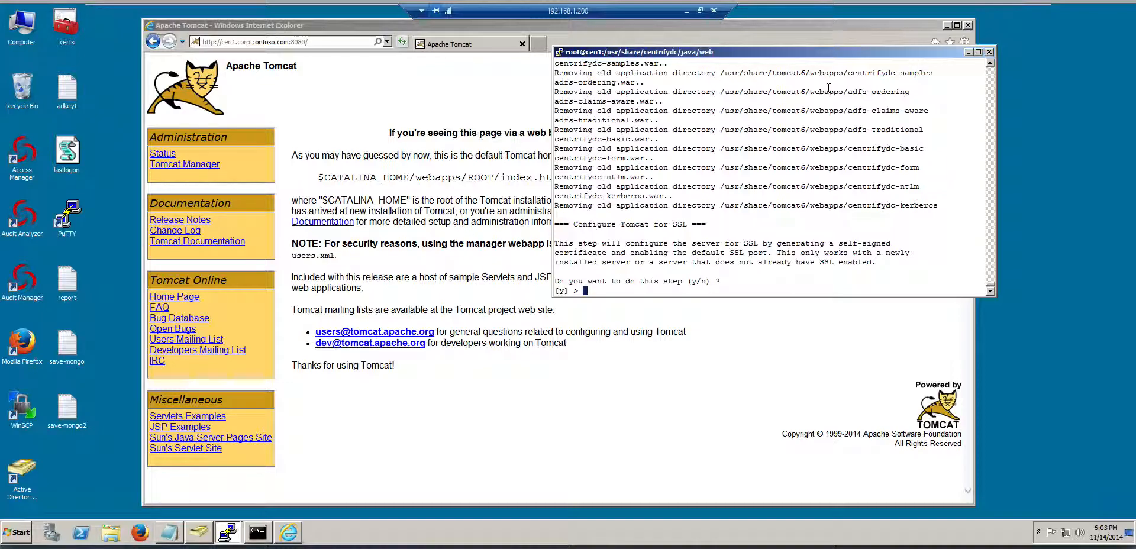
Decline the SSL and CA certificate prompts, then enter ./configure.pl again
{"action": "type", "text": "n"}
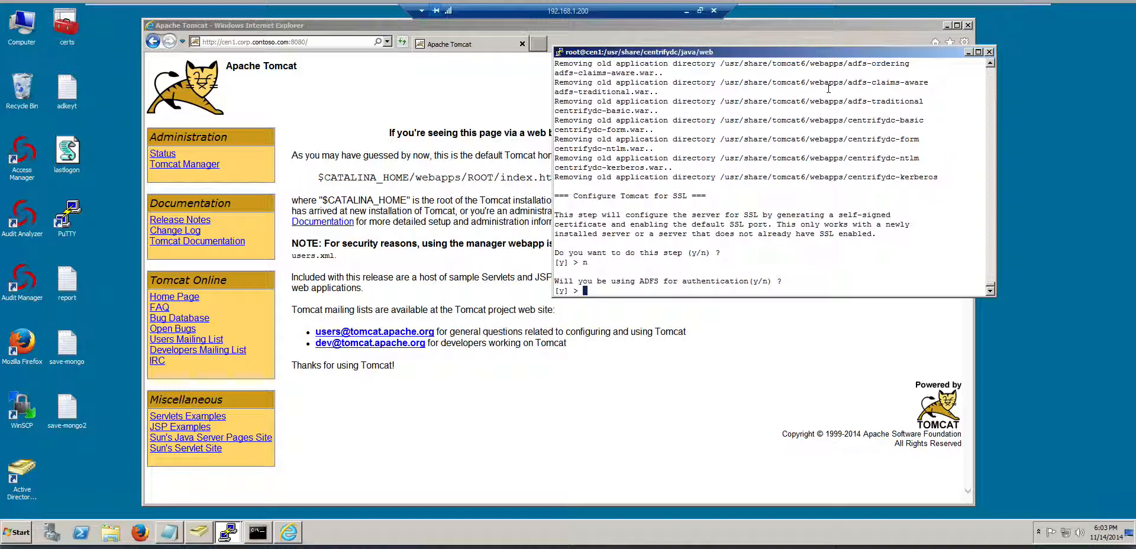
{"action": "type", "text": "n"}
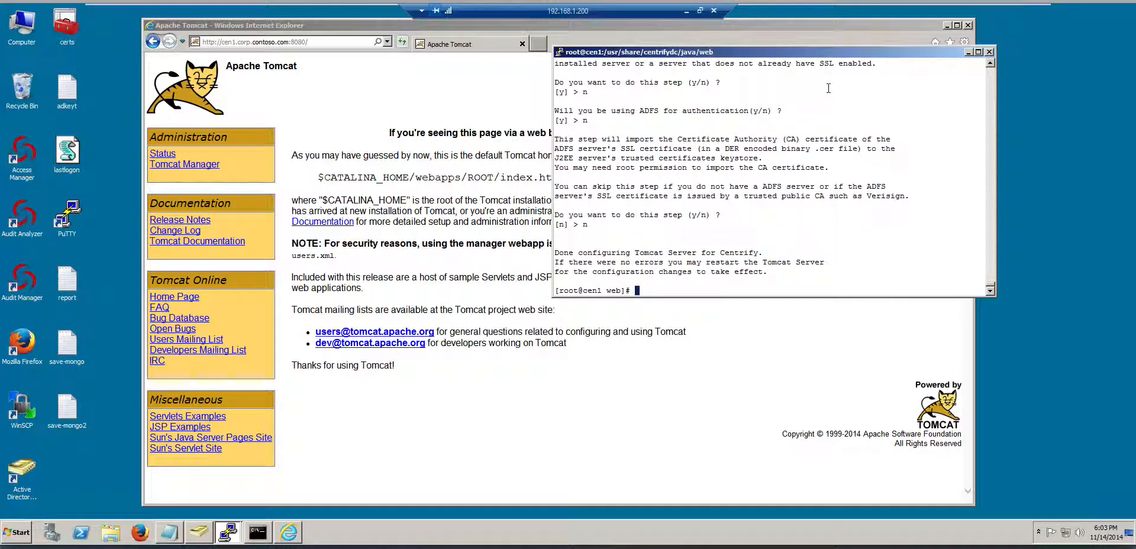
{"action": "type", "text": "./configure.pl"}
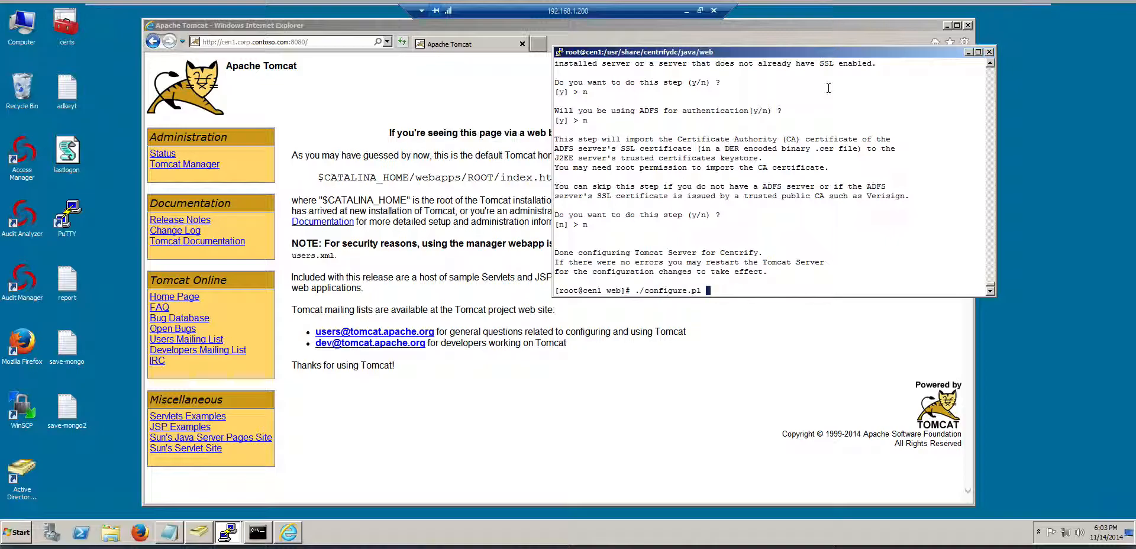
Restart Tomcat with 'service tomcat6', then select Internet Explorer's address bar for the samples URL
{"action": "type", "text": "service tomcat6"}
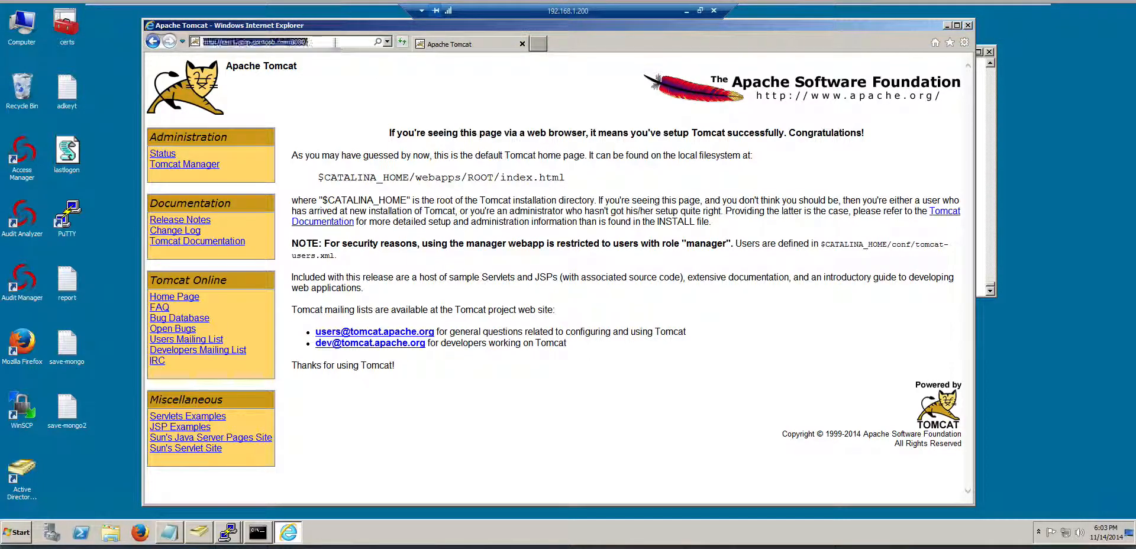
{"action": "left_click", "coordinate": [290, 41]}
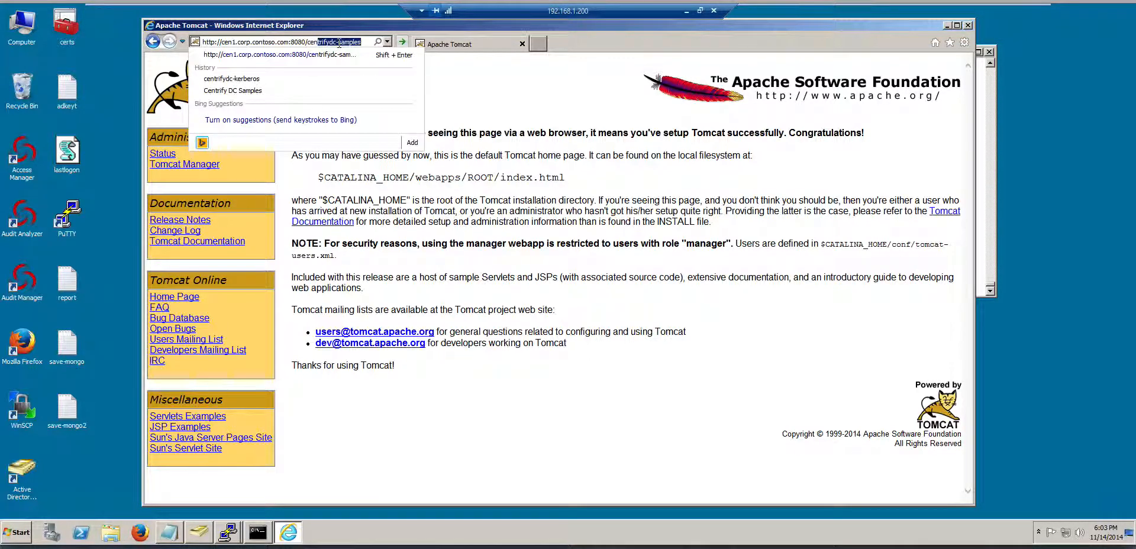